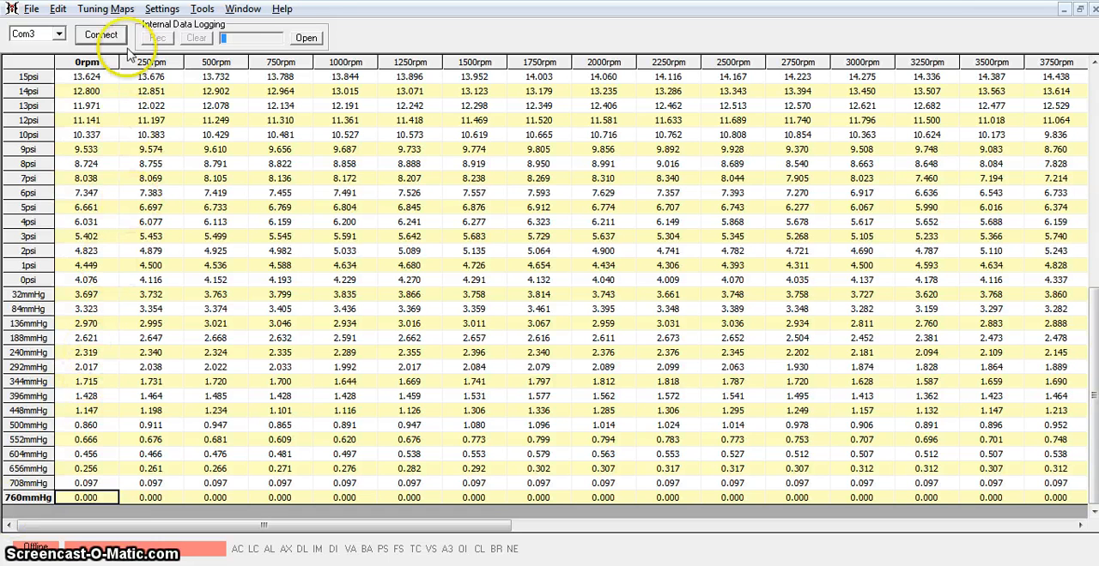
mouse_move(102, 39)
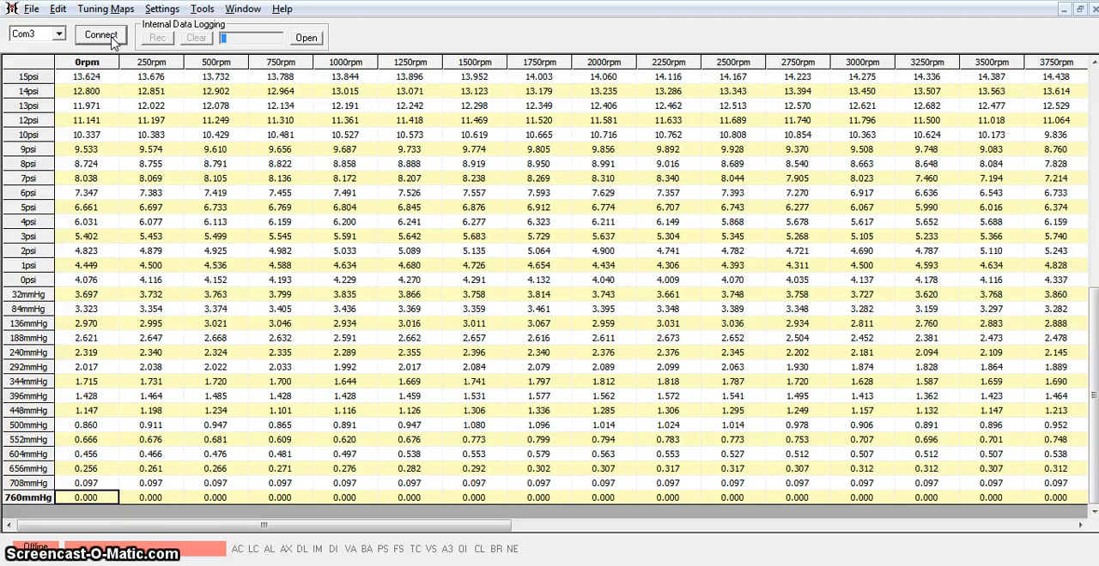
- Connect to the Hydra unit, accept the outdated 2.70r76 firmware warning, then disconnect
left_click(101, 35)
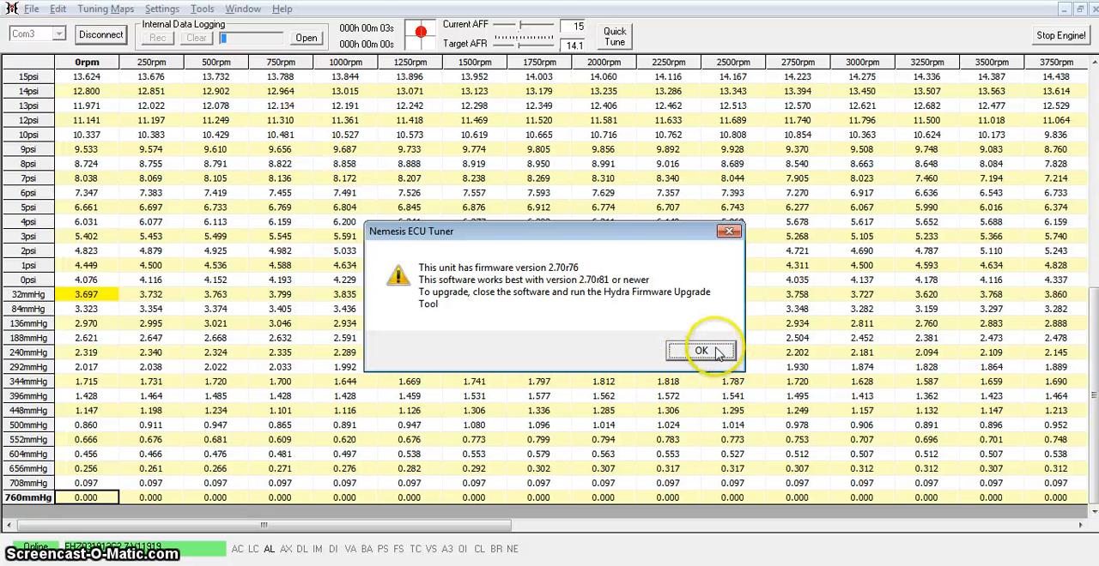
left_click(701, 351)
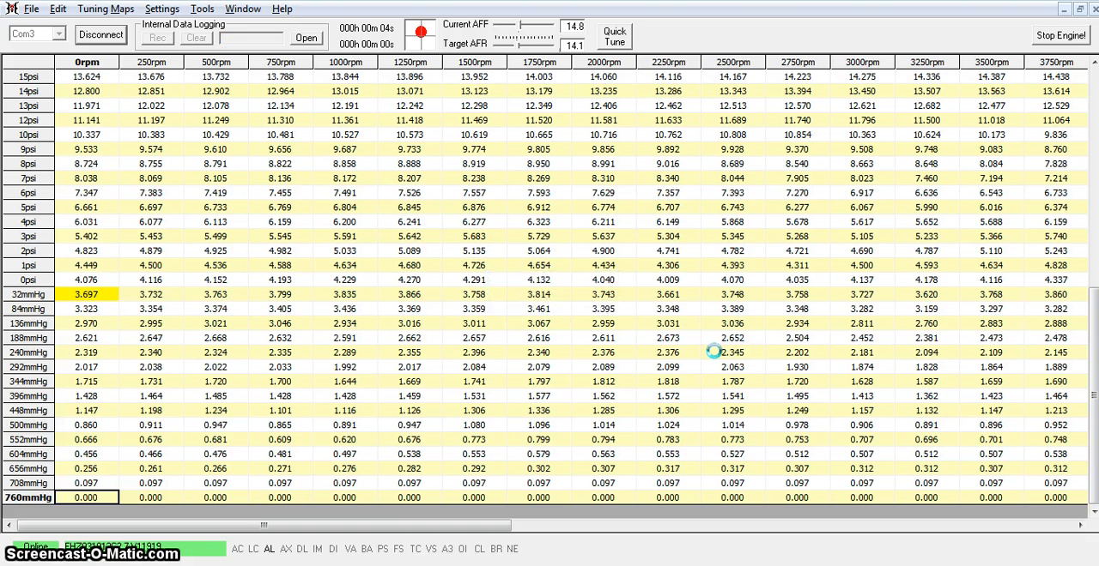
left_click(157, 38)
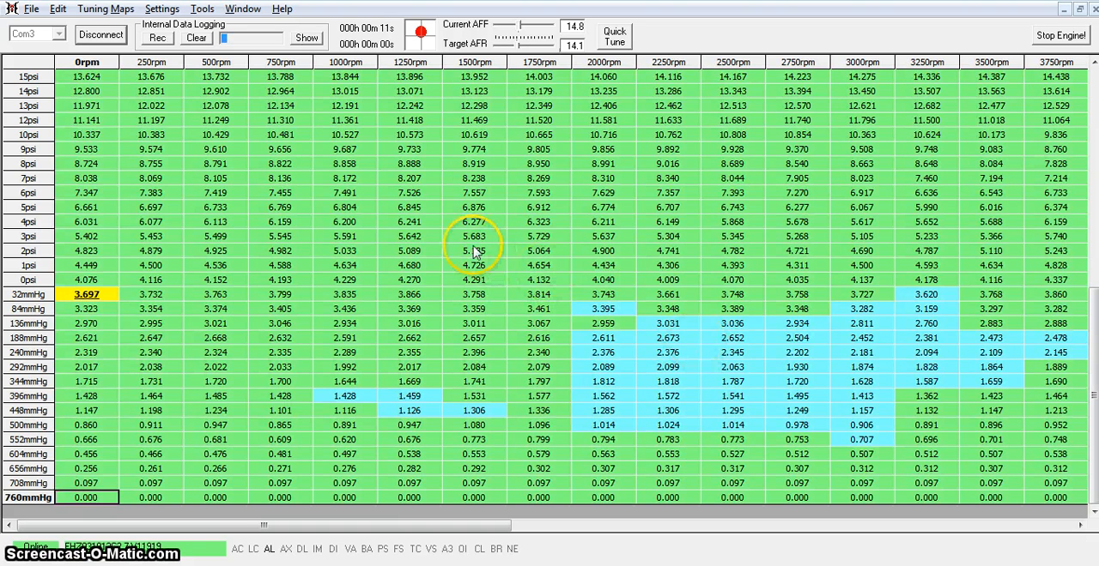
left_click(100, 34)
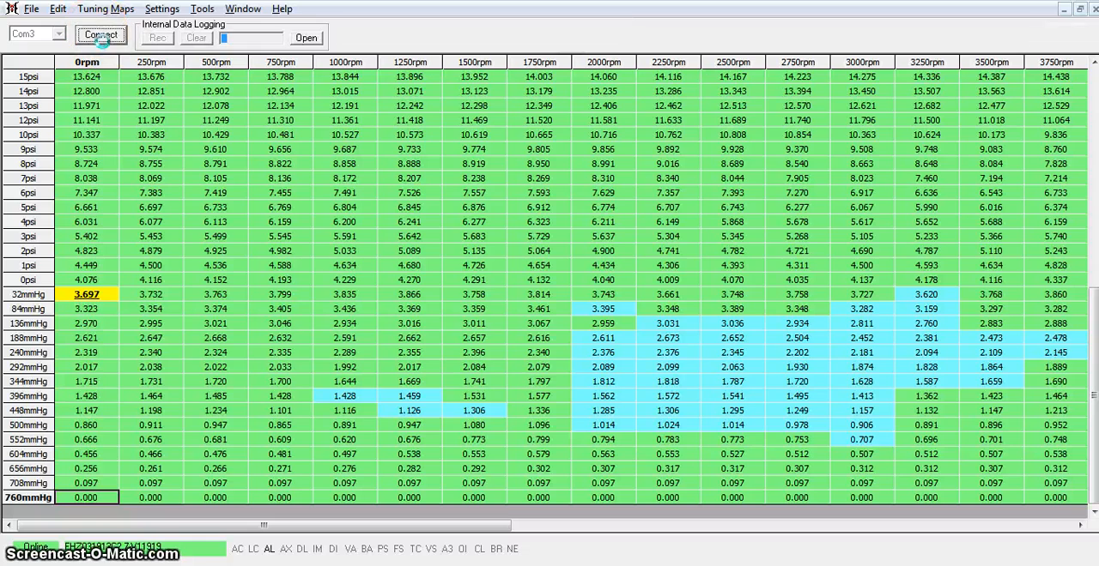
- Launch Hydra Firmware Upgrade Tool from the Start menu's Nemesis 2.70r34 programs folder
left_click(101, 34)
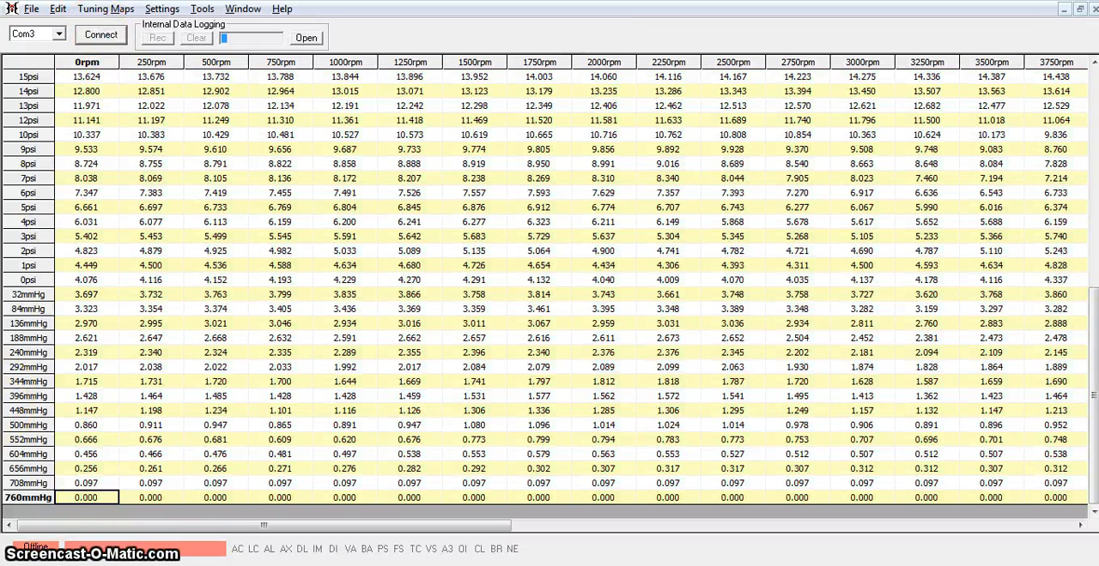
left_click(17, 554)
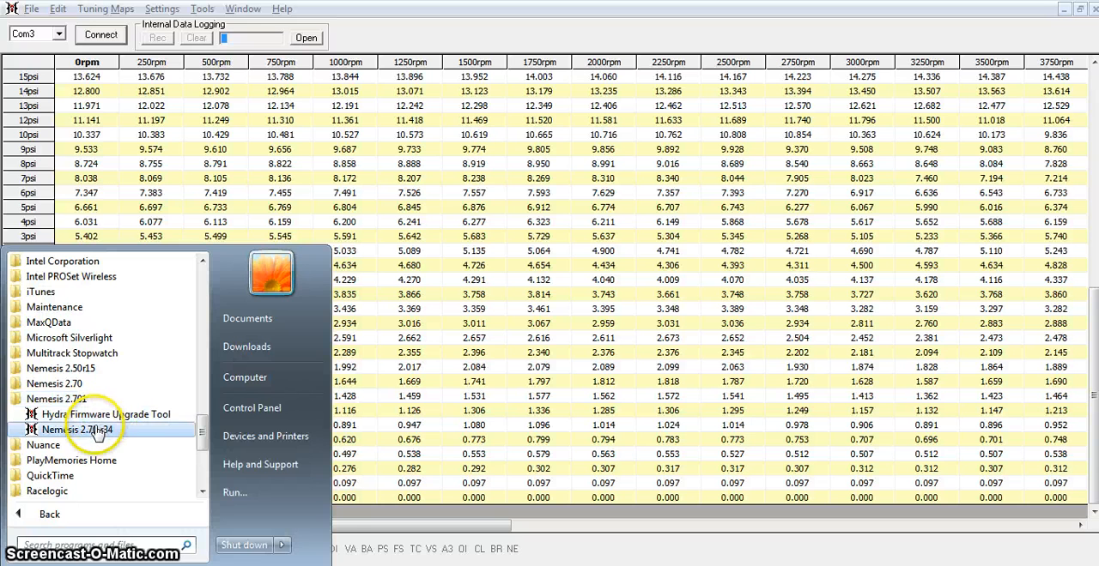
left_click(105, 414)
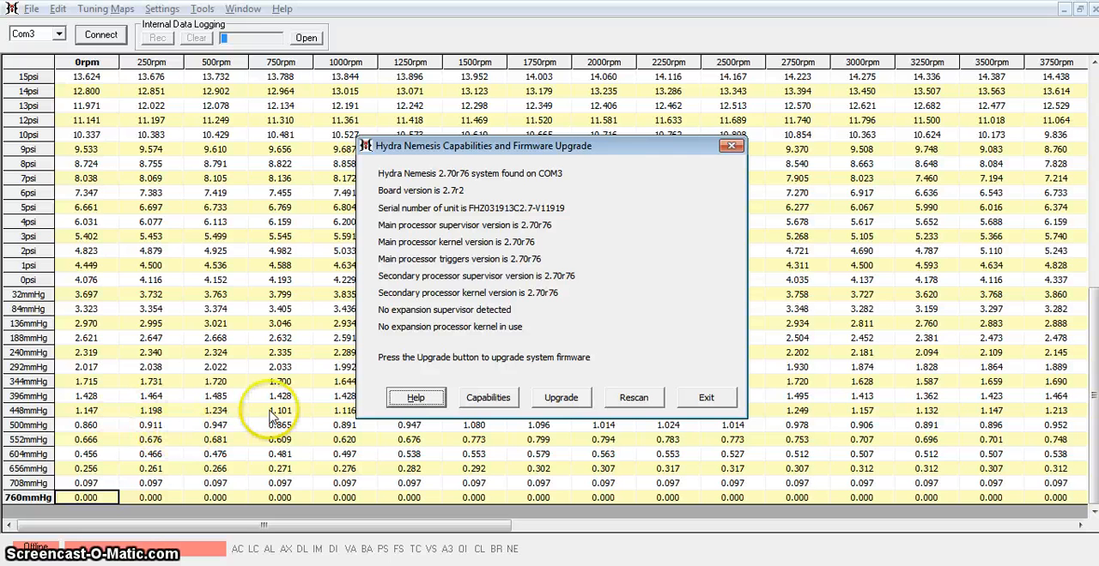
mouse_move(466, 180)
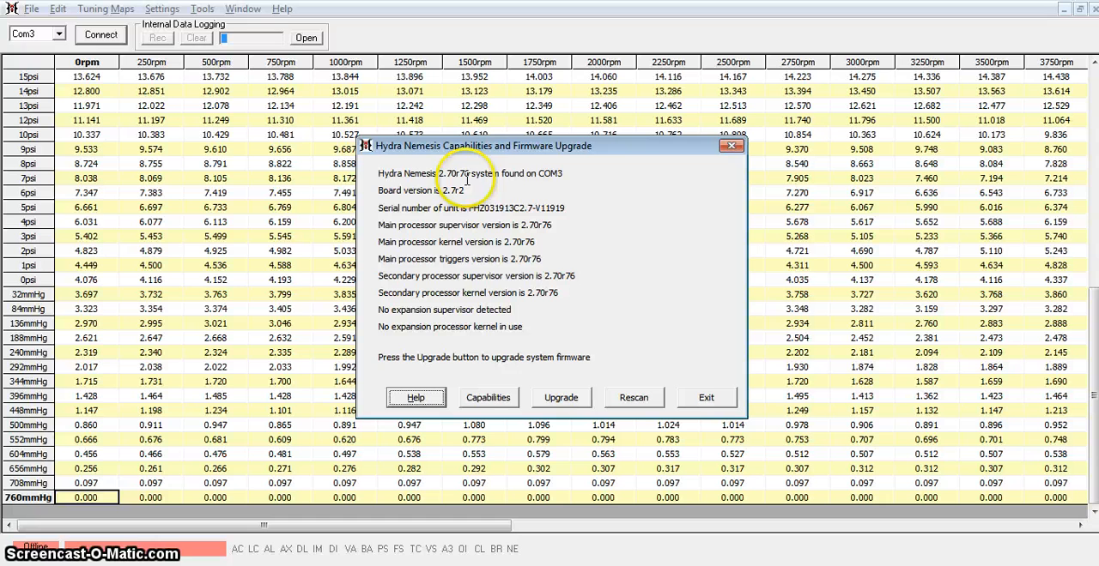
mouse_move(641, 228)
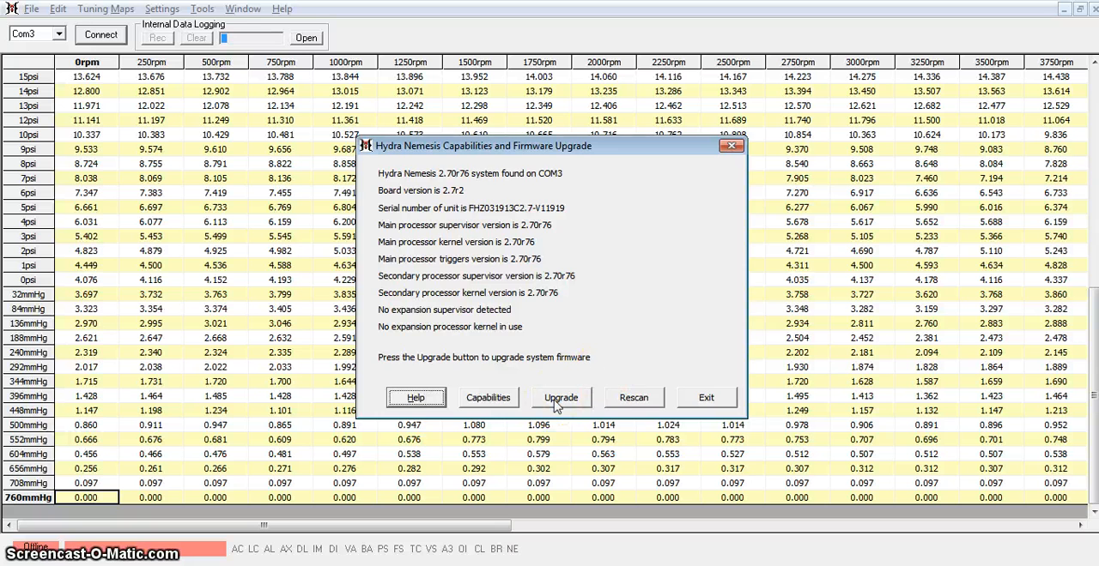
- Start the upgrade of the unit's 2.70r76 firmware to bring up the package file prompt
left_click(560, 397)
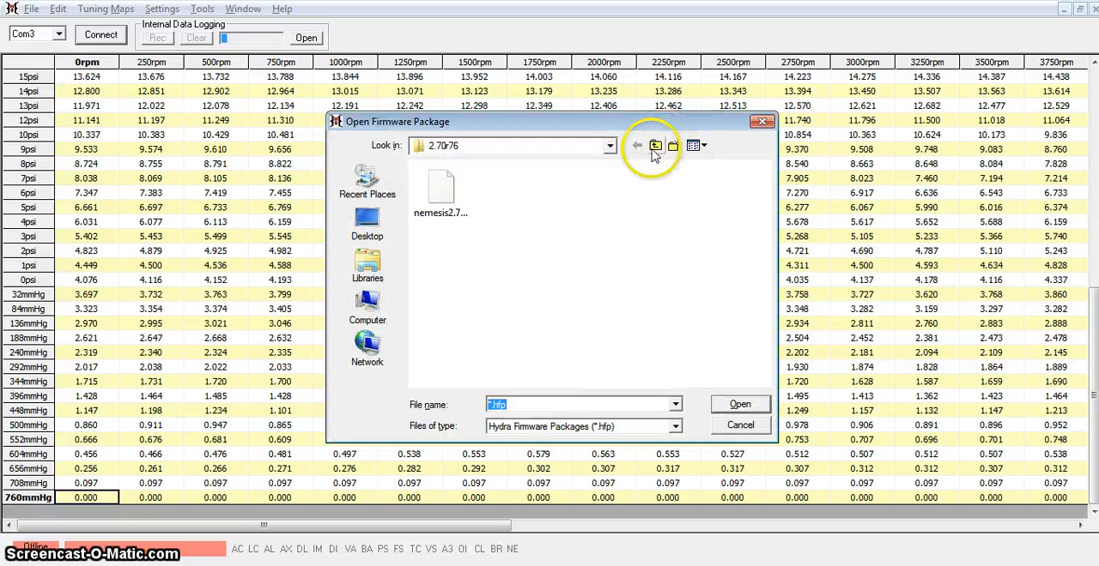
- Load nemesis2.70r81.hfp from the Hydra 81_34 folder
left_click(655, 145)
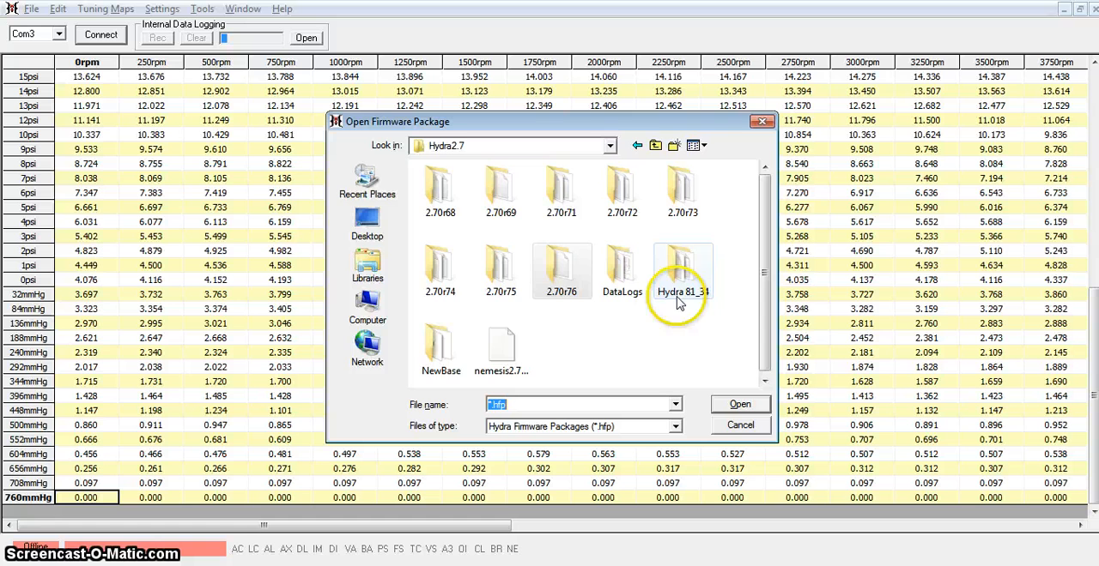
double_click(682, 270)
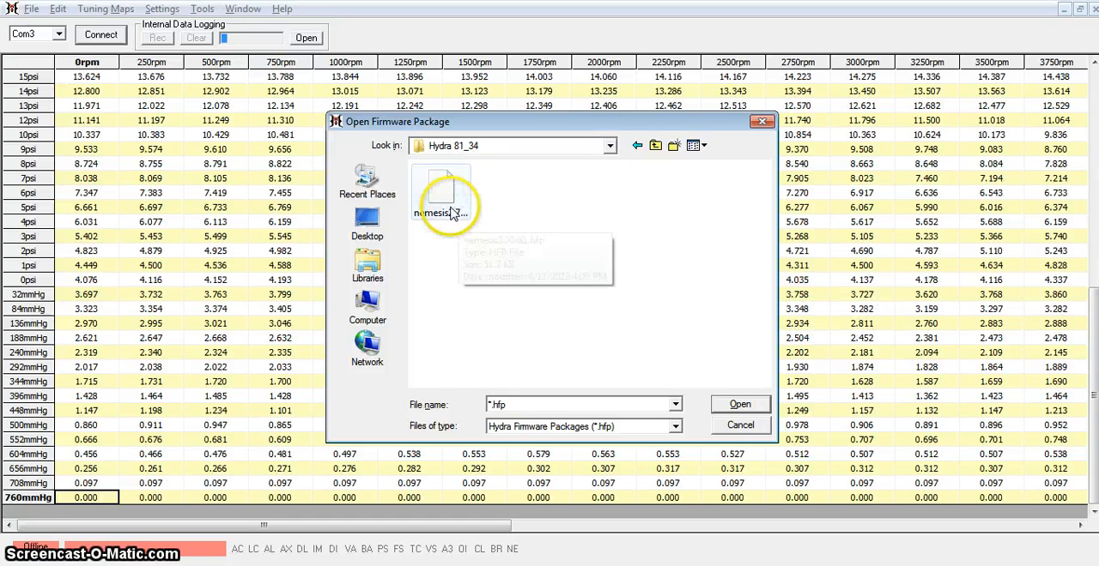
left_click(442, 196)
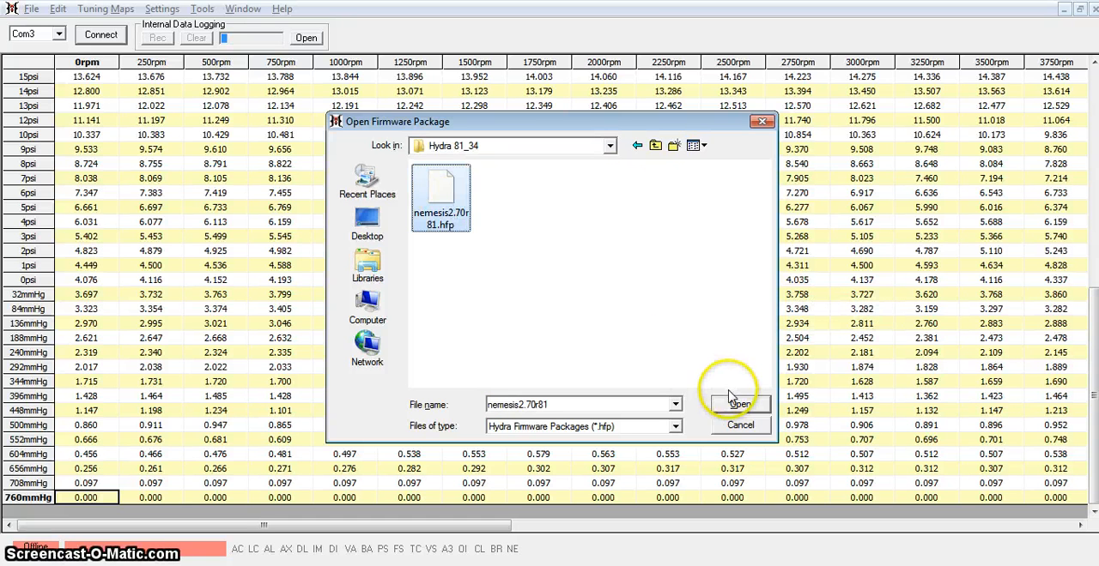
left_click(737, 404)
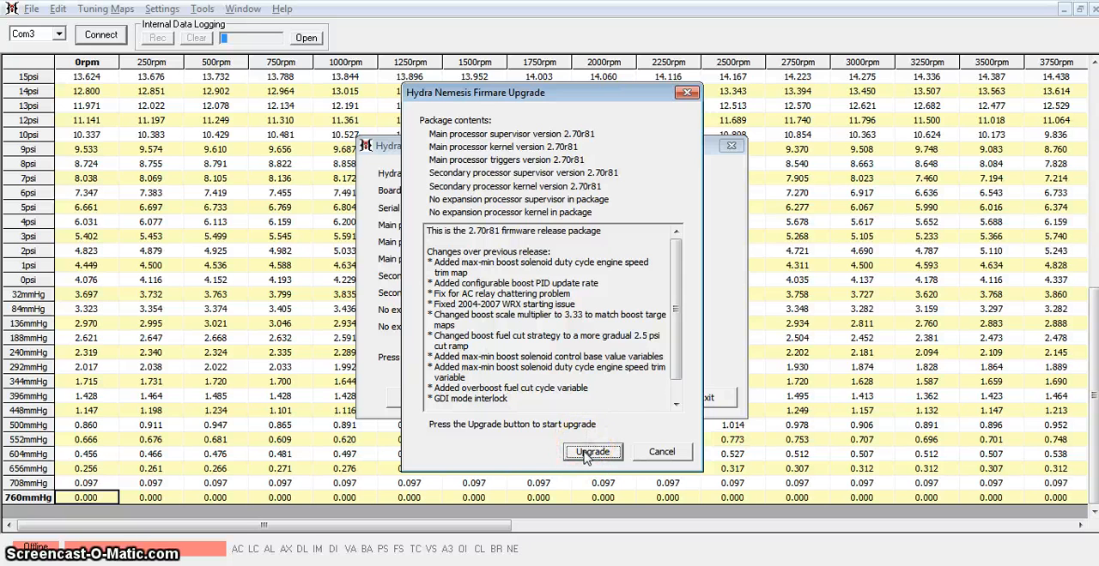
- Flash the 2.70r81 package and wait for the 'Firmware upgraded' message
left_click(592, 452)
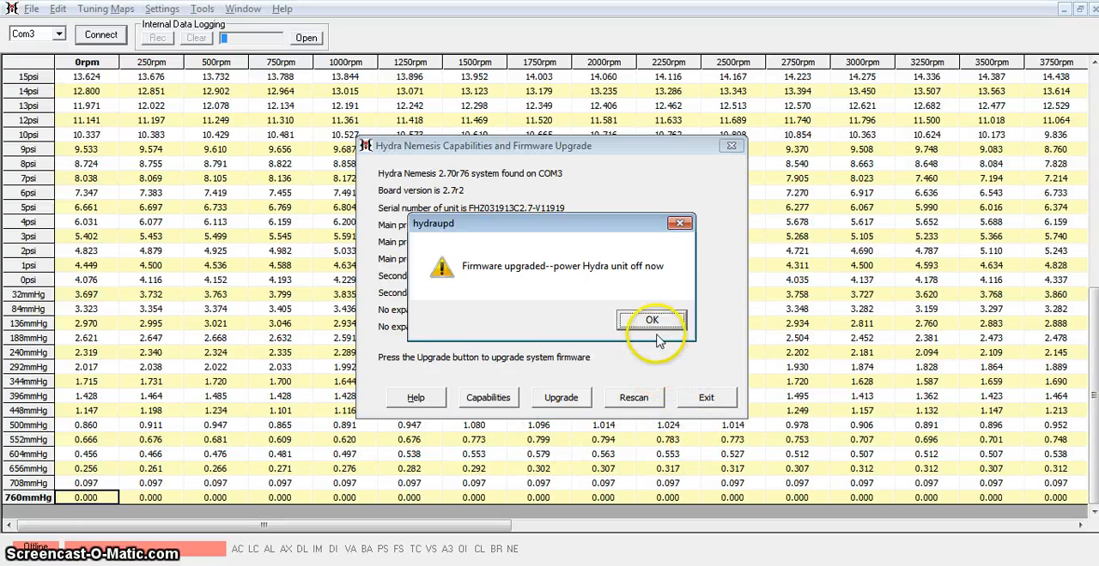
- Dismiss the upgrade-finished message so a rescan can confirm 2.70r81 on all processors
left_click(652, 320)
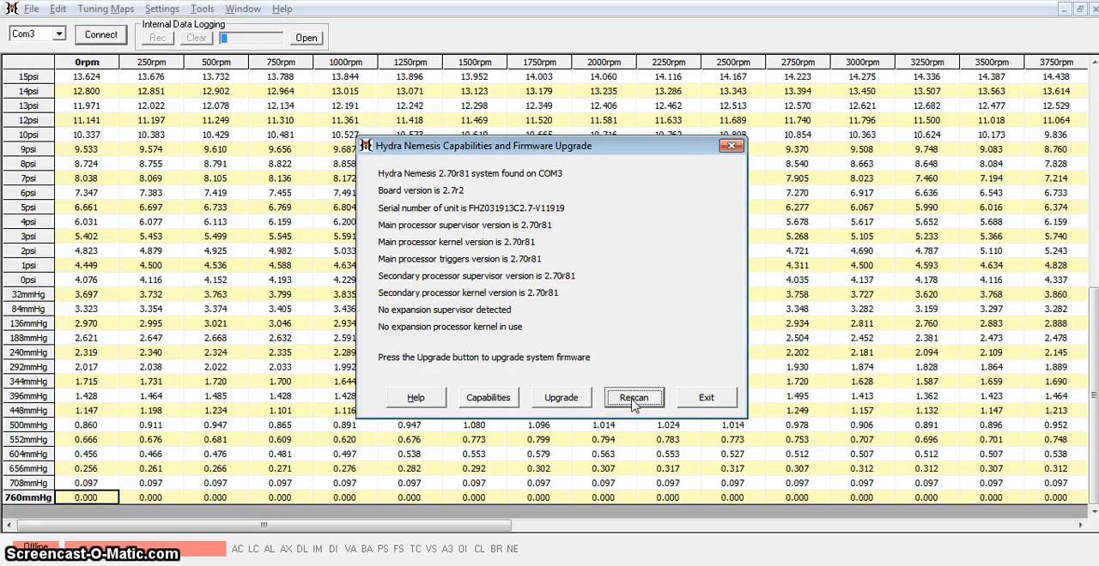
mouse_move(444, 168)
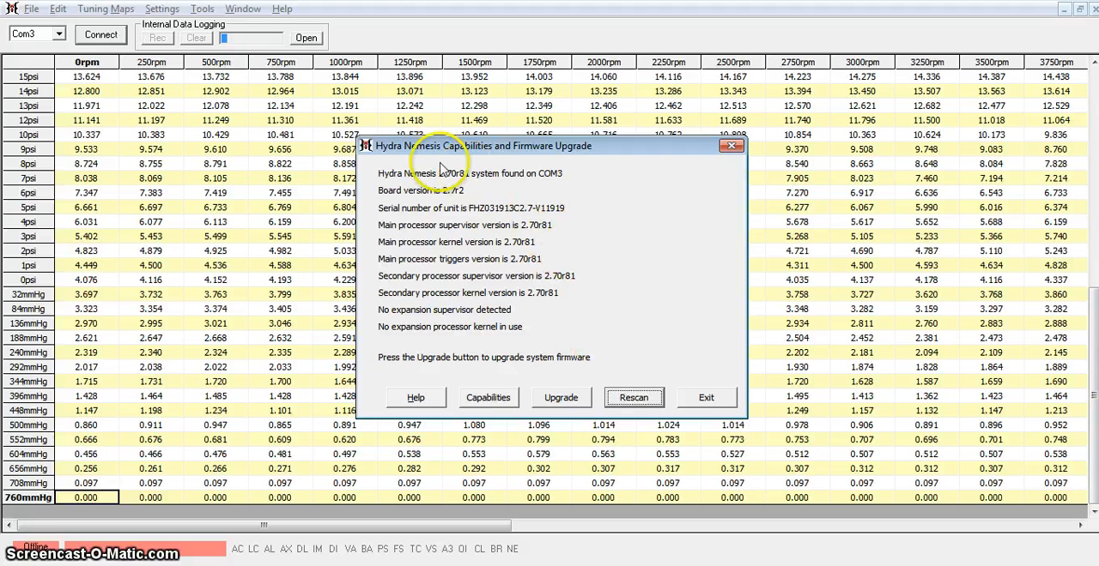